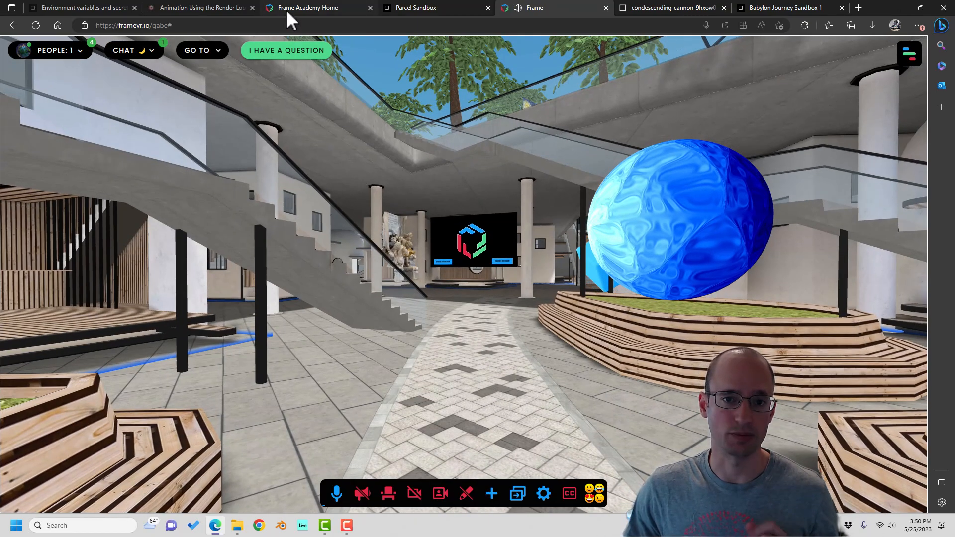
mouse_move(307, 8)
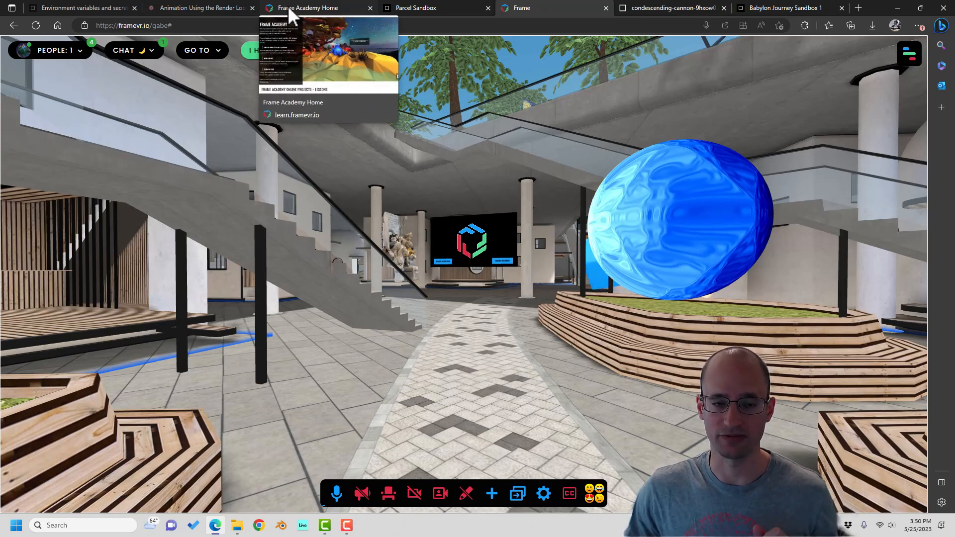
Show the Frame Academy projects page and scroll through the project list
left_click(306, 7)
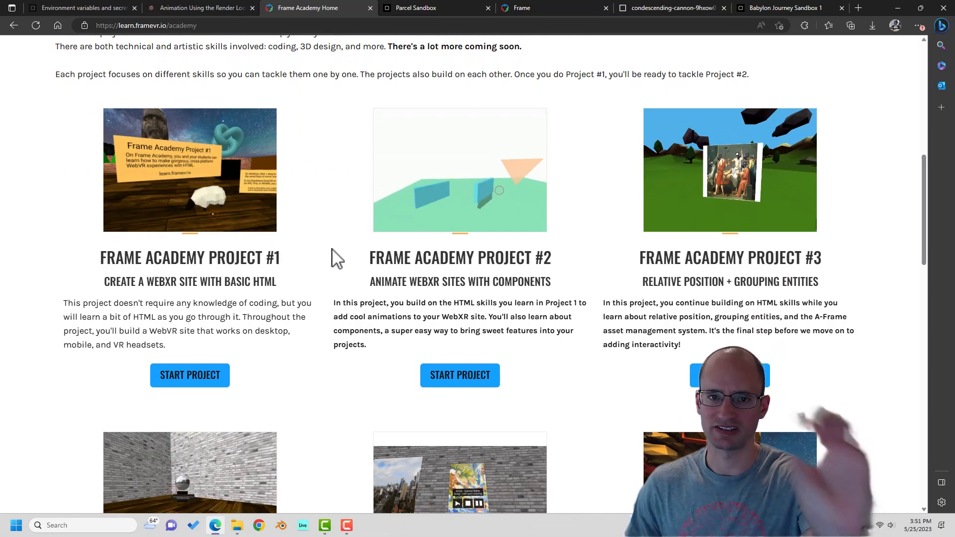
scroll("down", 3)
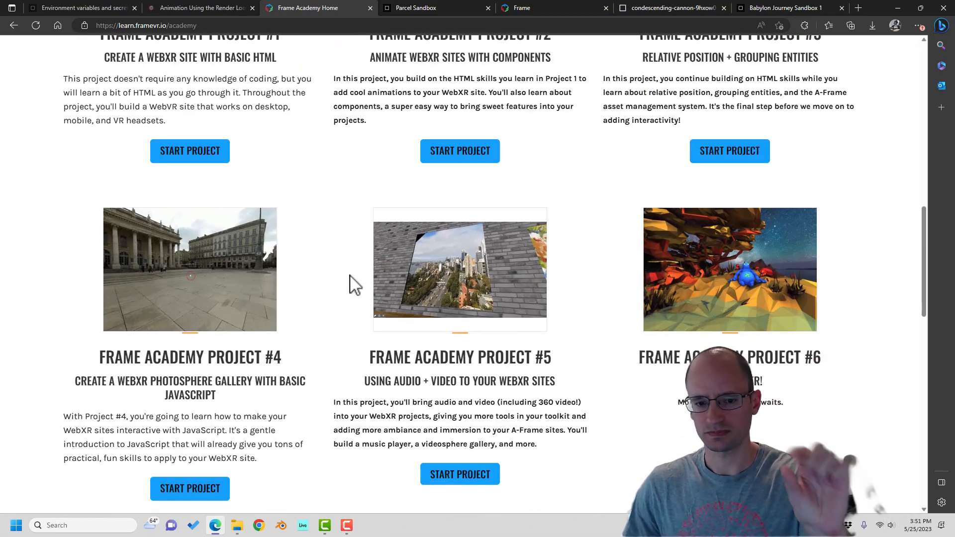
scroll("up", 3)
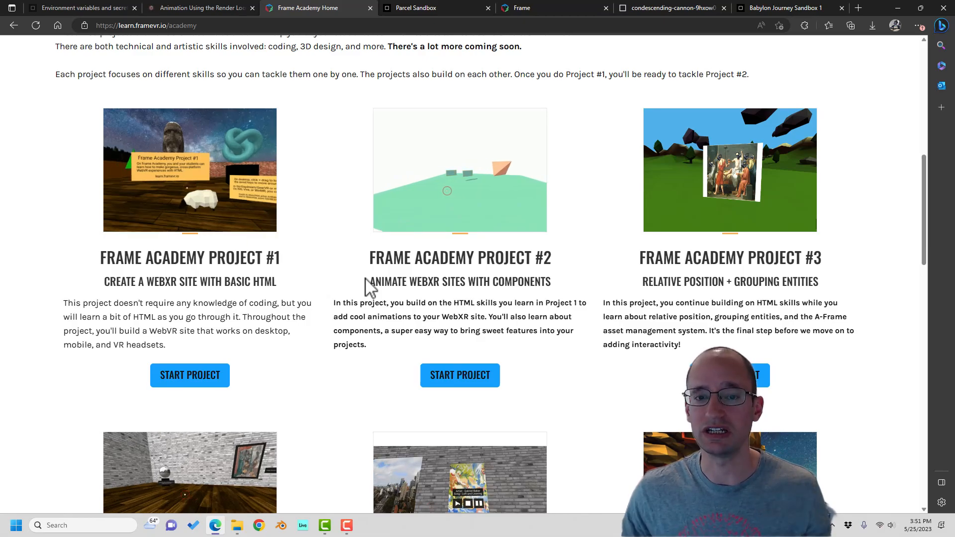
scroll("up", 3)
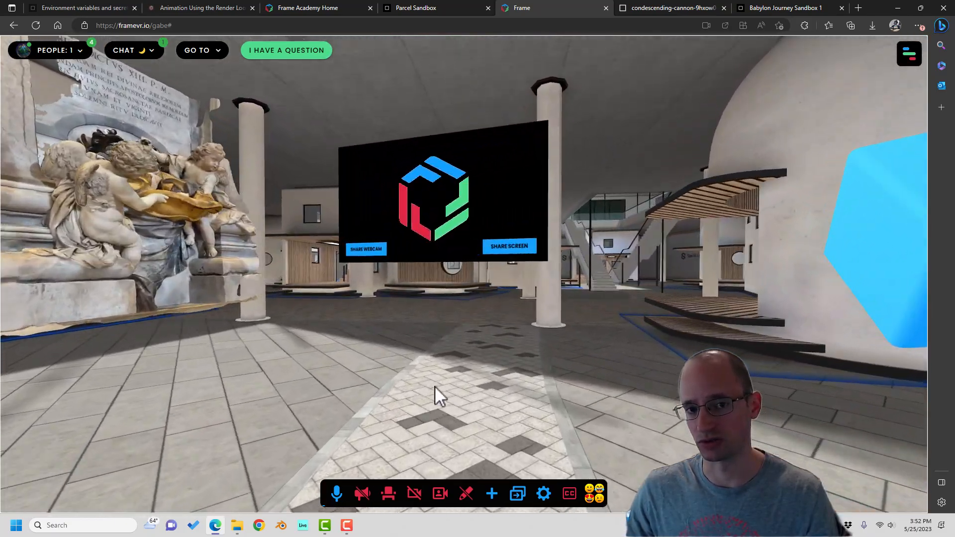
Turn the lobby view toward the sculpture and the large Frame logo screen
left_click_drag(439, 396, 304, 378)
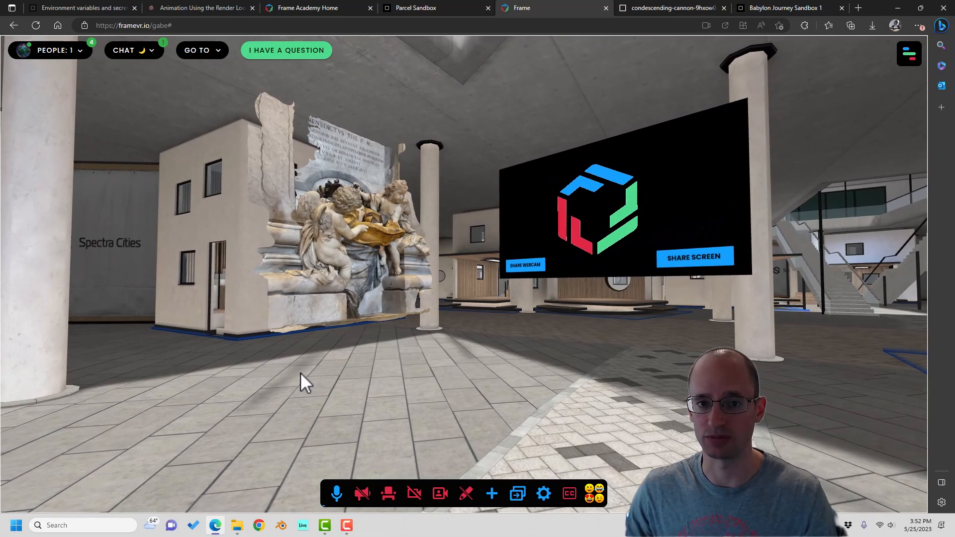